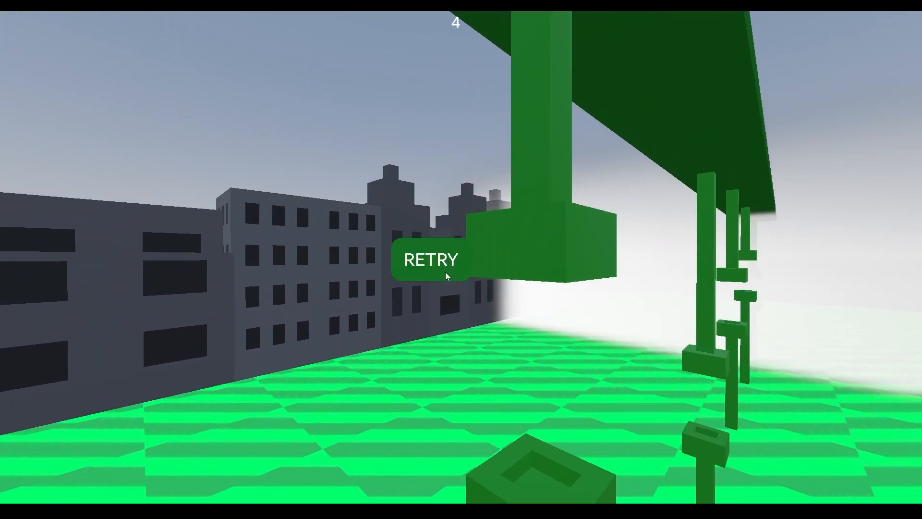
Restart the game with RETRY after the crash and flap the sphere upward
left_click(430, 260)
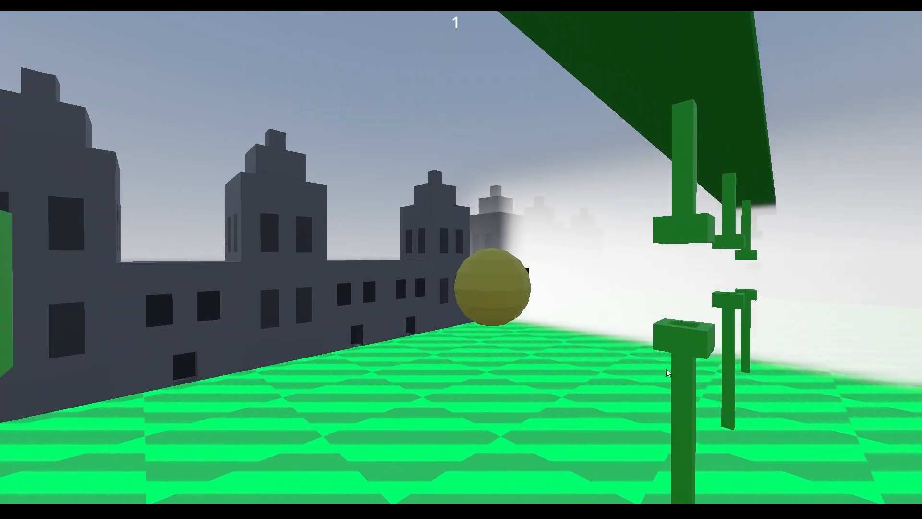
key("Escape")
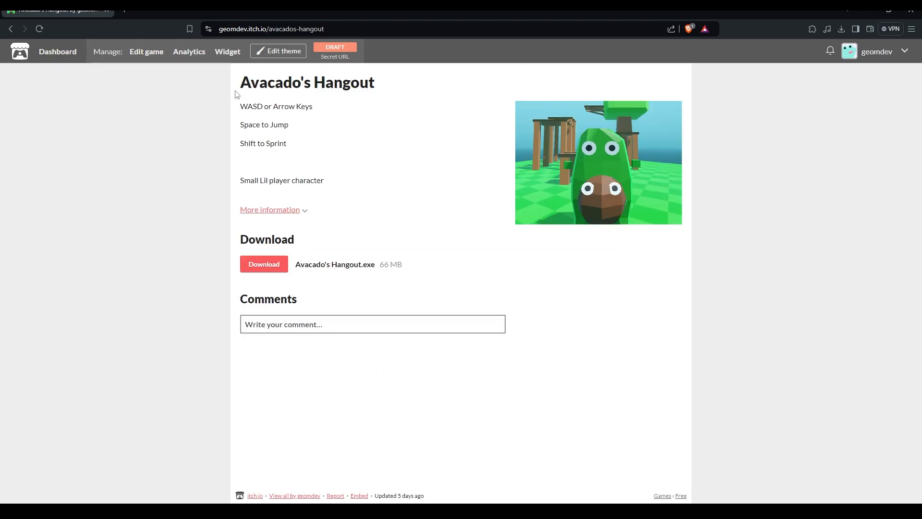
mouse_move(457, 221)
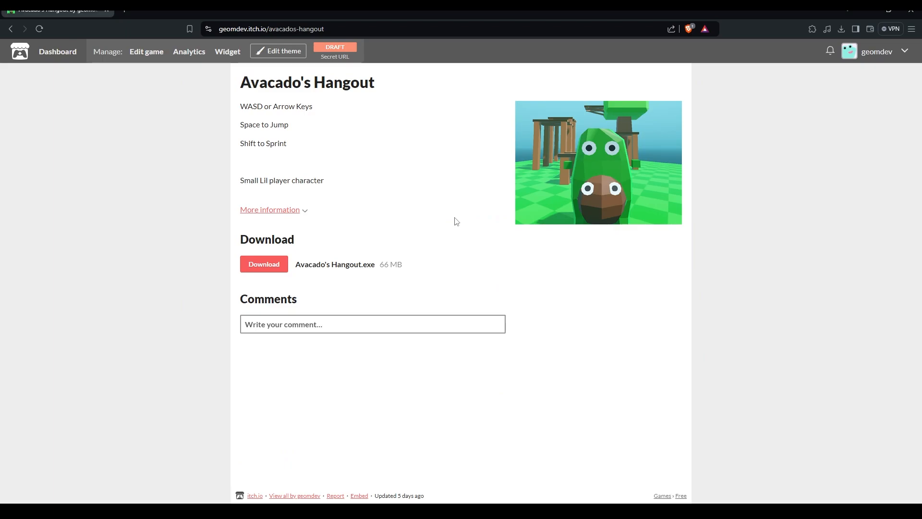
mouse_move(787, 379)
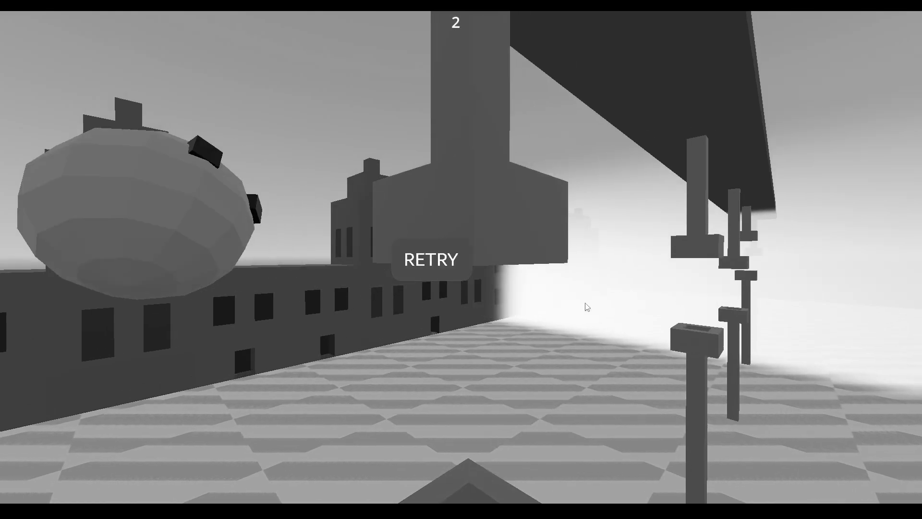
Retry from the game-over screen so a fresh run begins at score 0
left_click(432, 258)
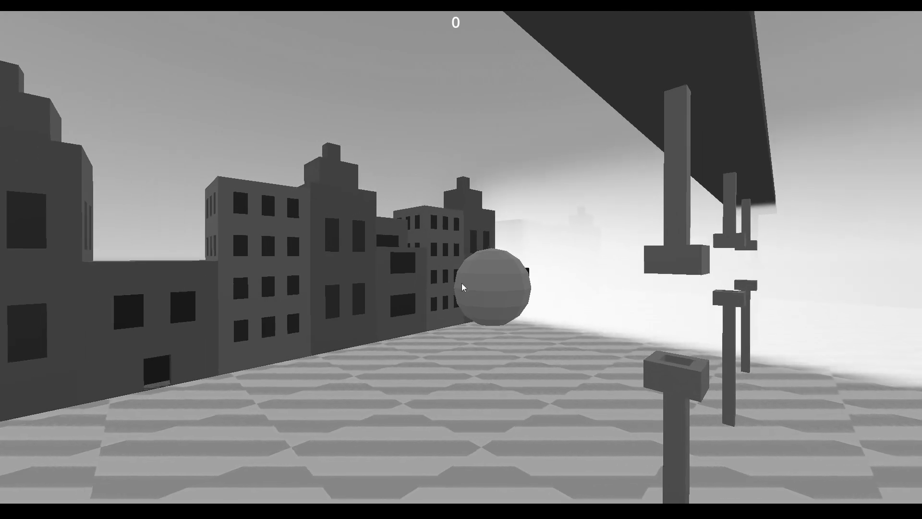